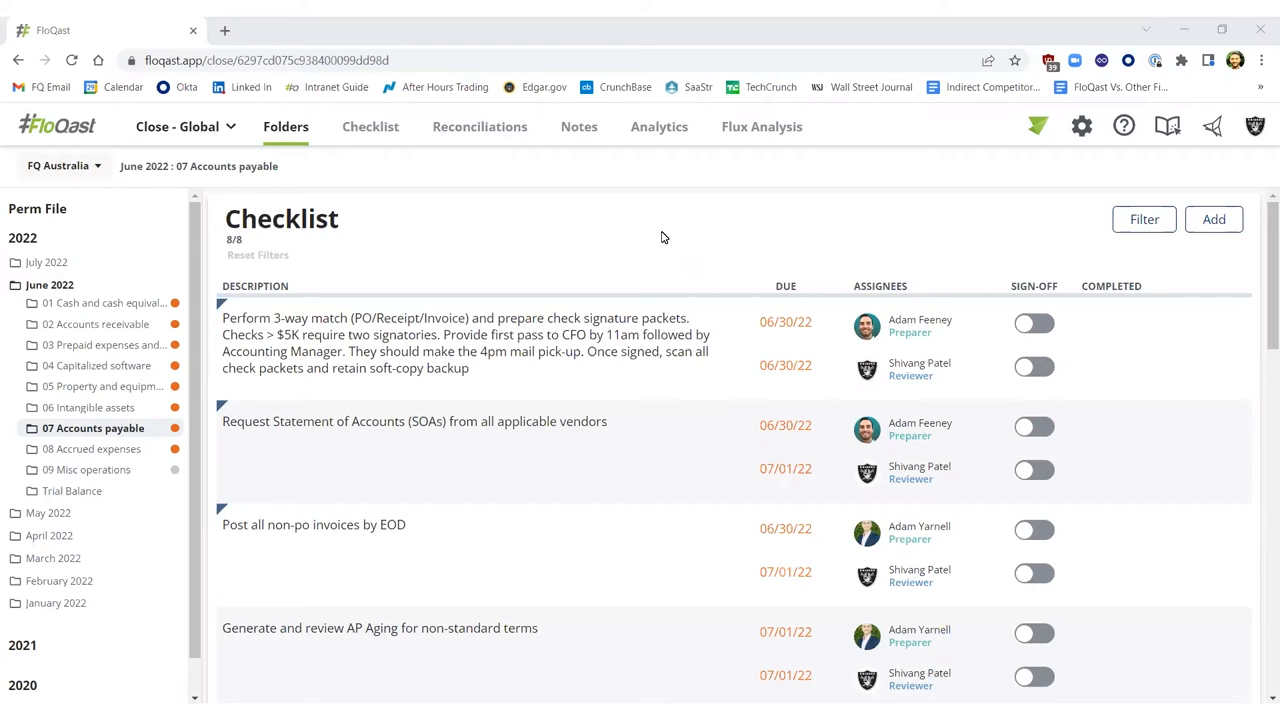
mouse_move(92, 344)
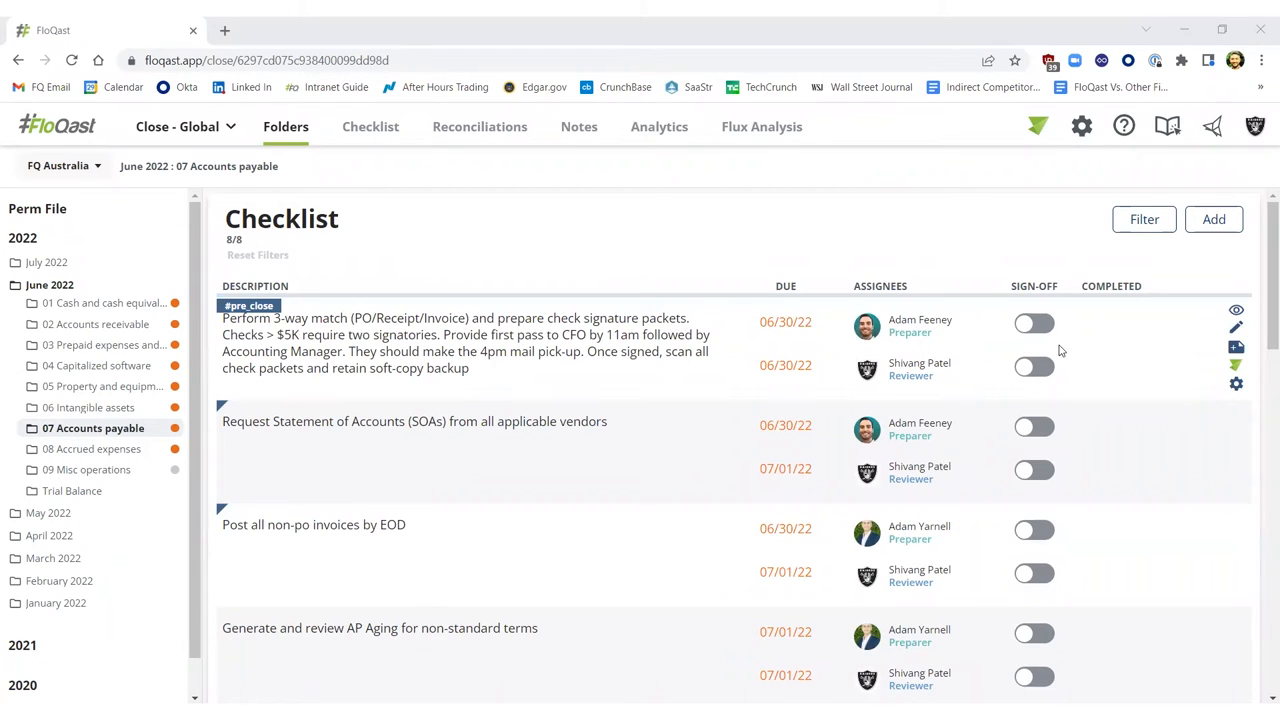
mouse_move(1084, 364)
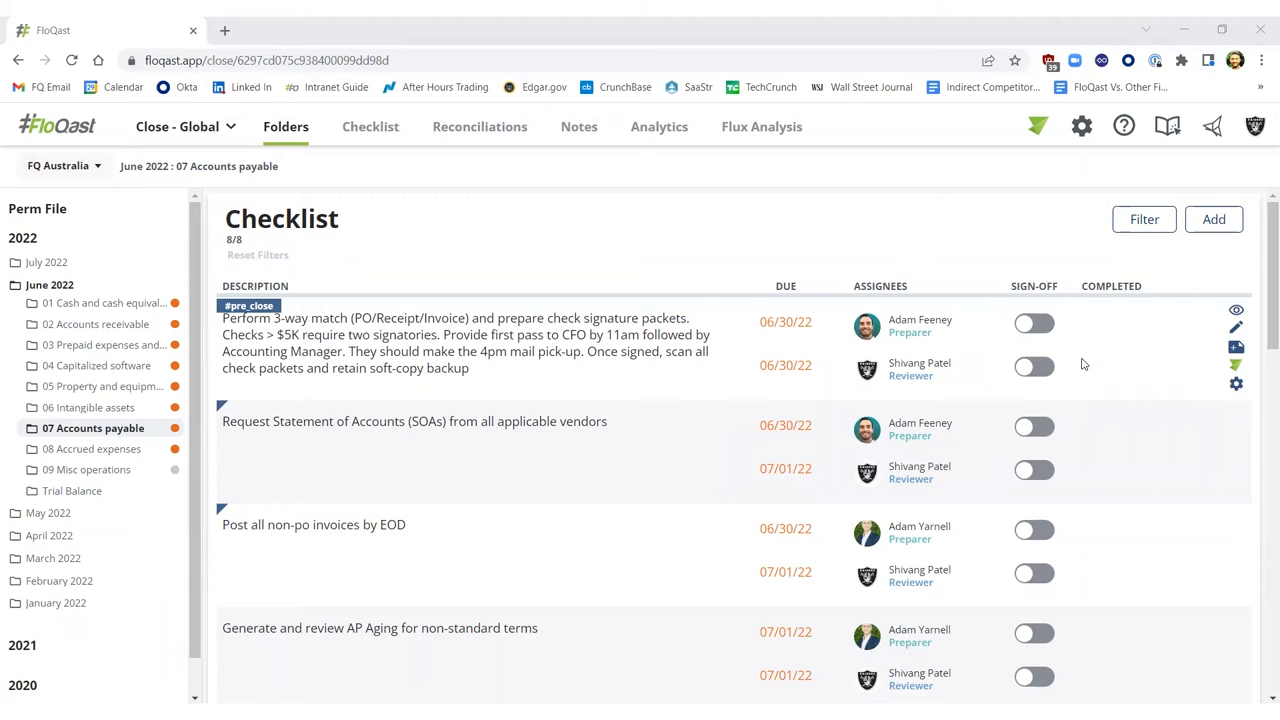
mouse_move(1136, 352)
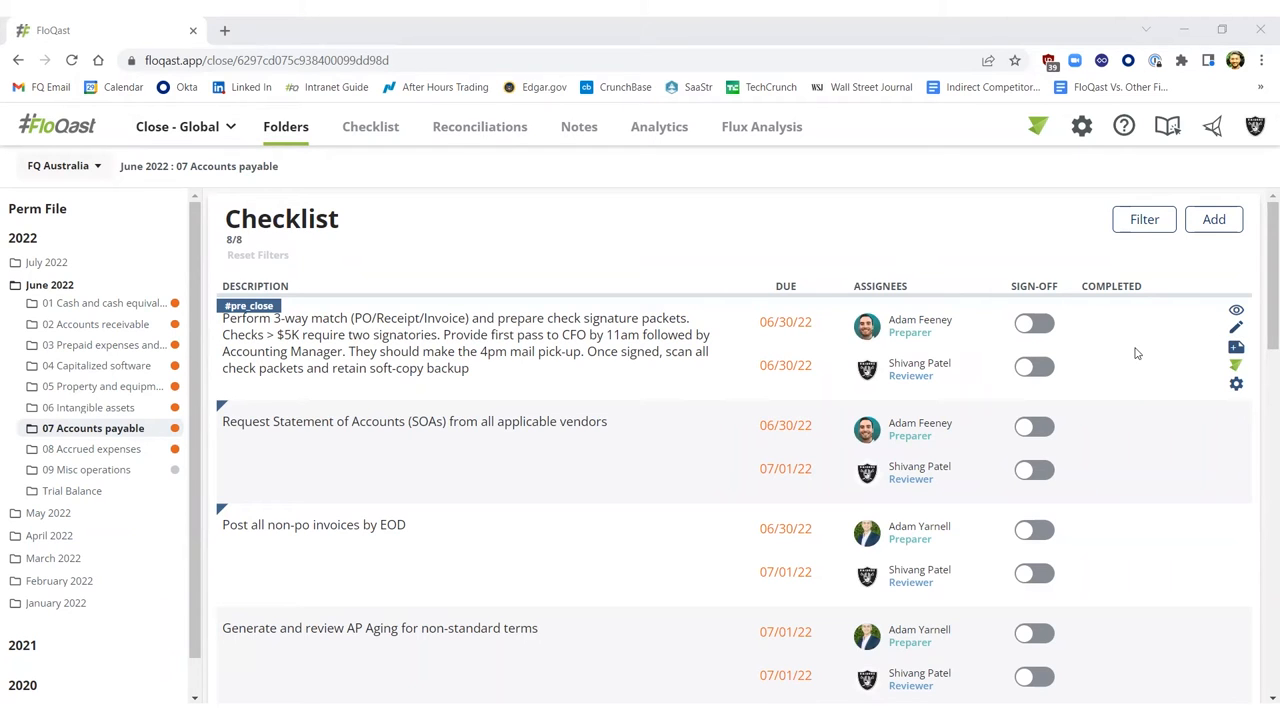
mouse_move(784, 338)
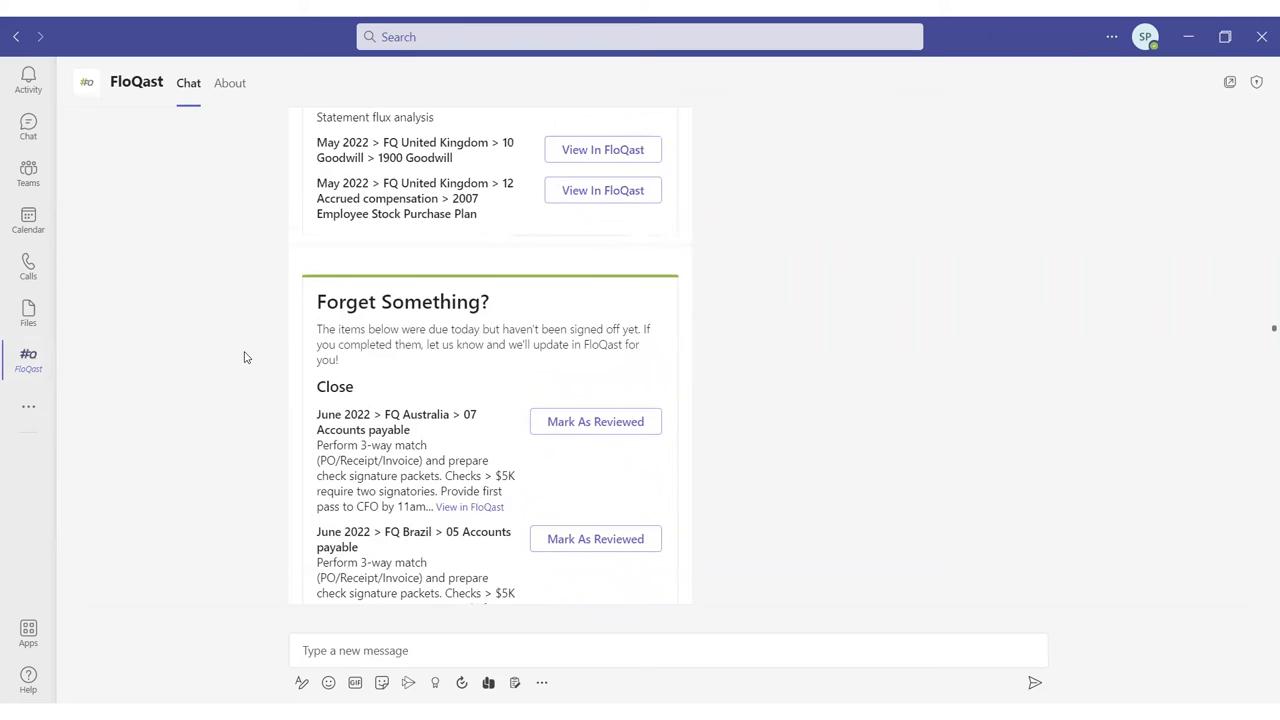
- Sign off the FQ Australia June 2022 07 Accounts payable item via Mark As Reviewed
scroll("down", 3)
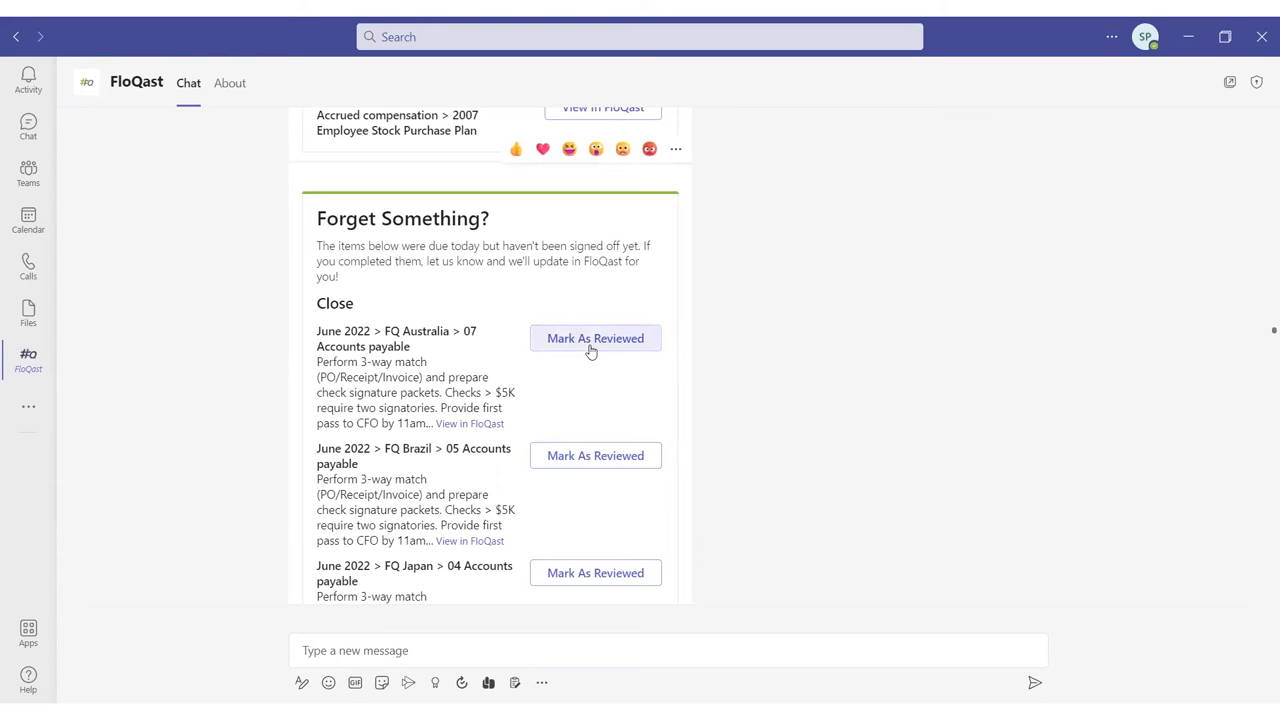
mouse_move(590, 344)
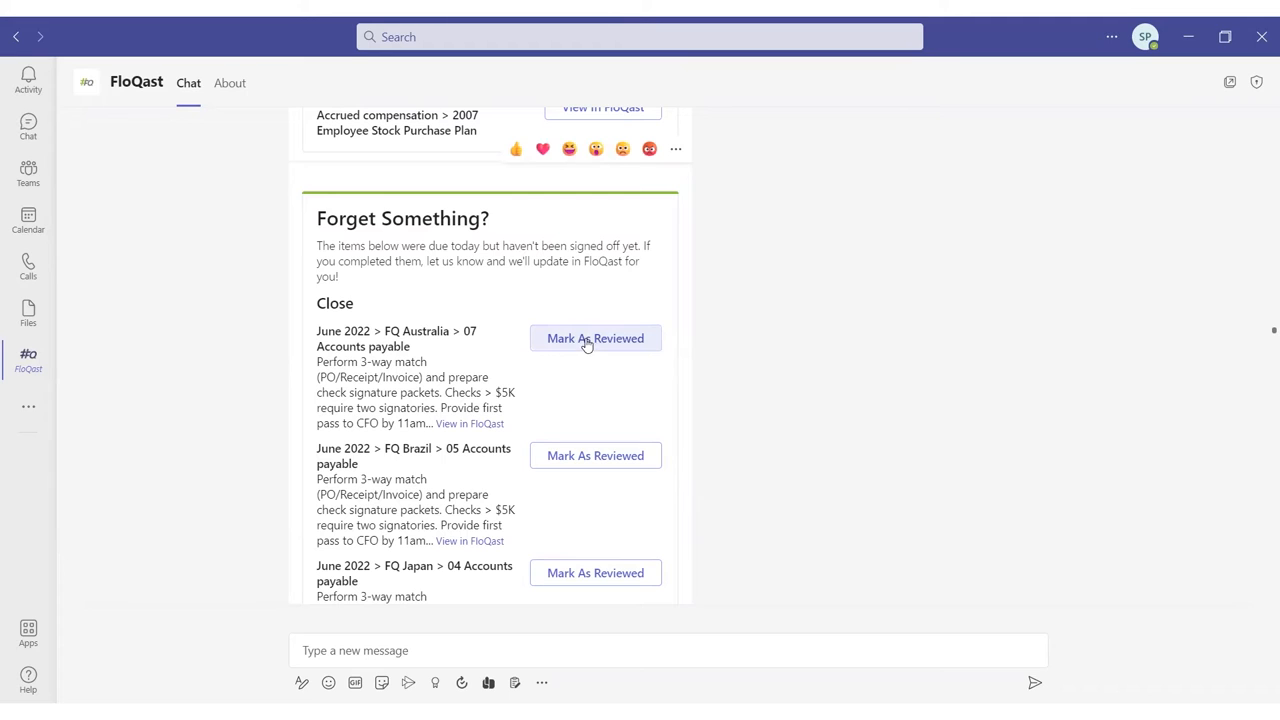
left_click(596, 338)
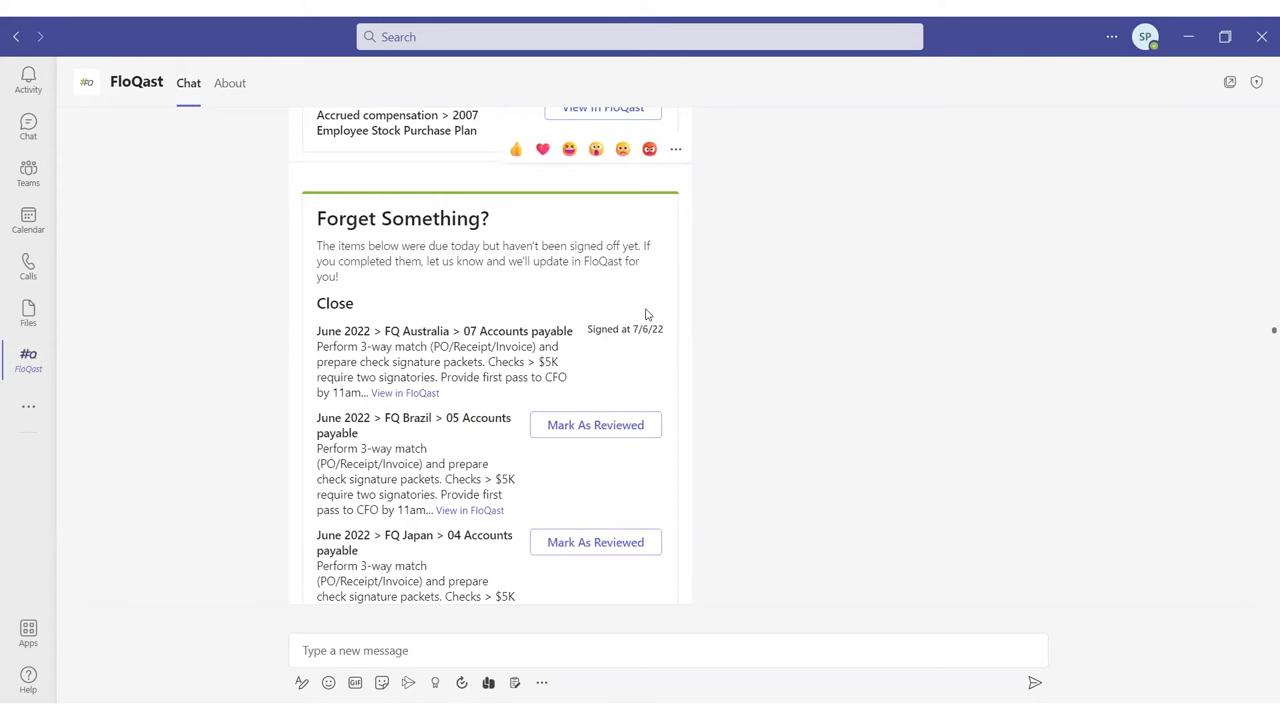
mouse_move(576, 358)
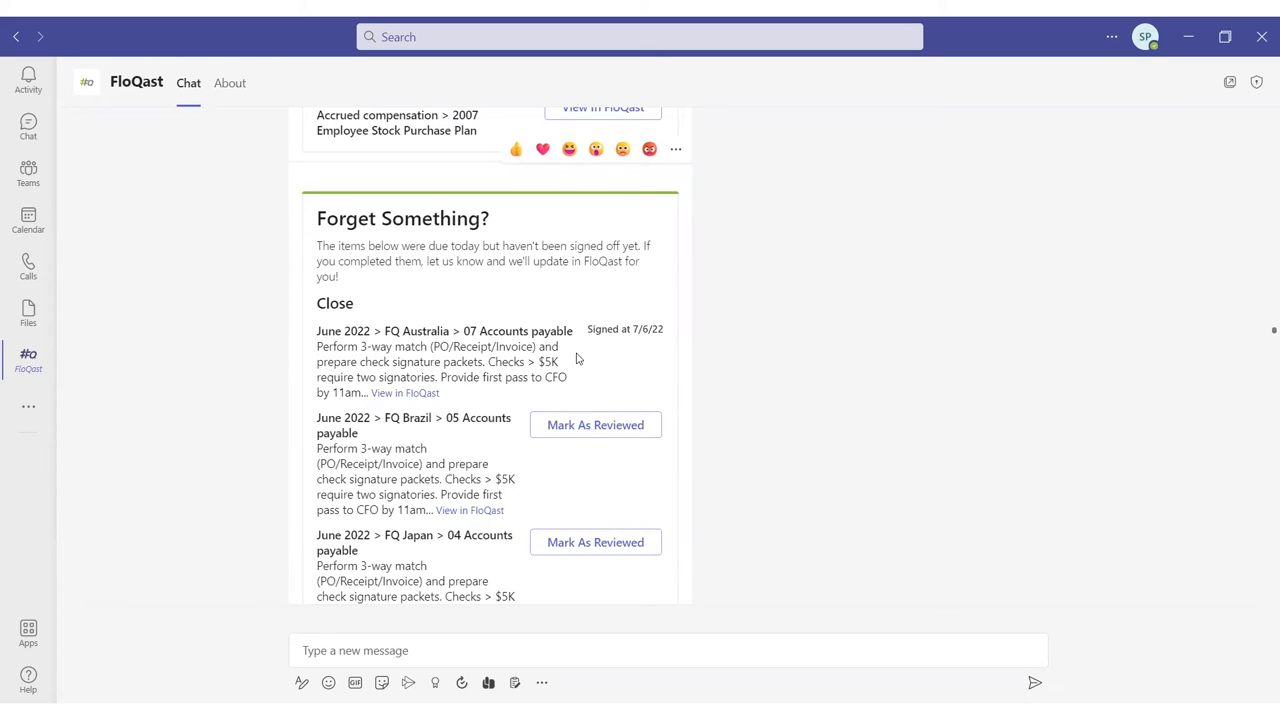
mouse_move(428, 352)
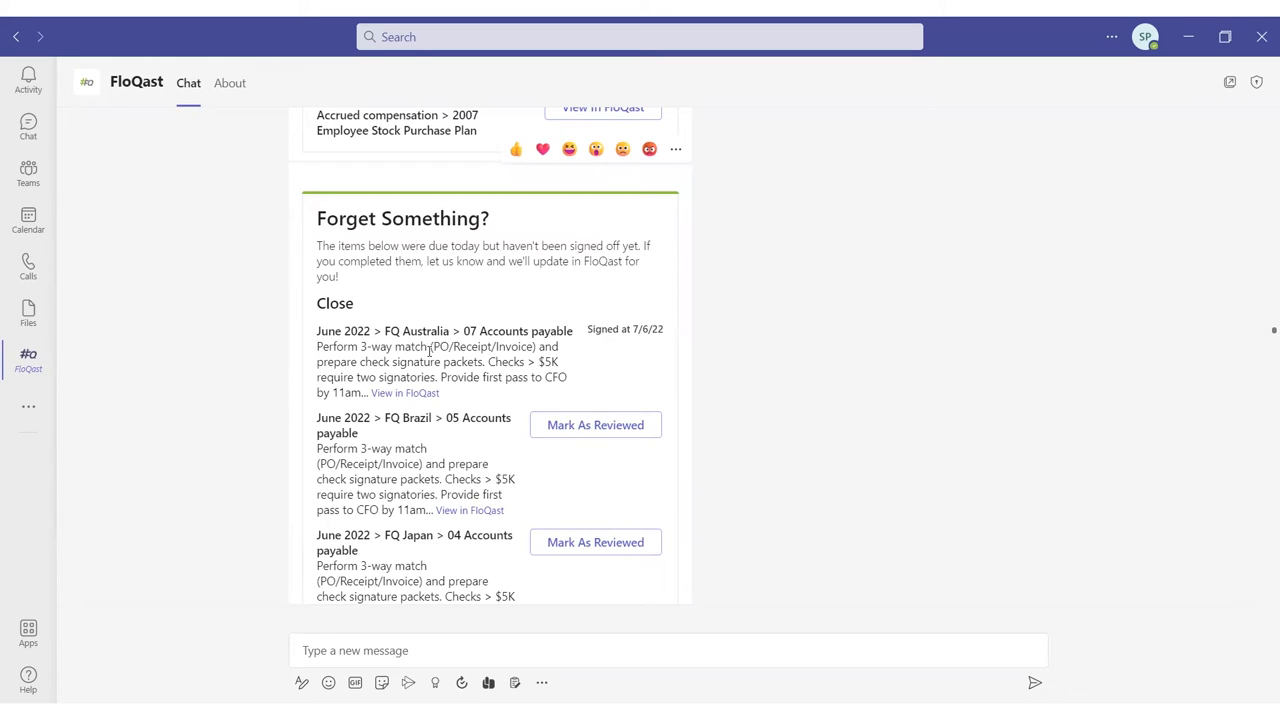
mouse_move(520, 348)
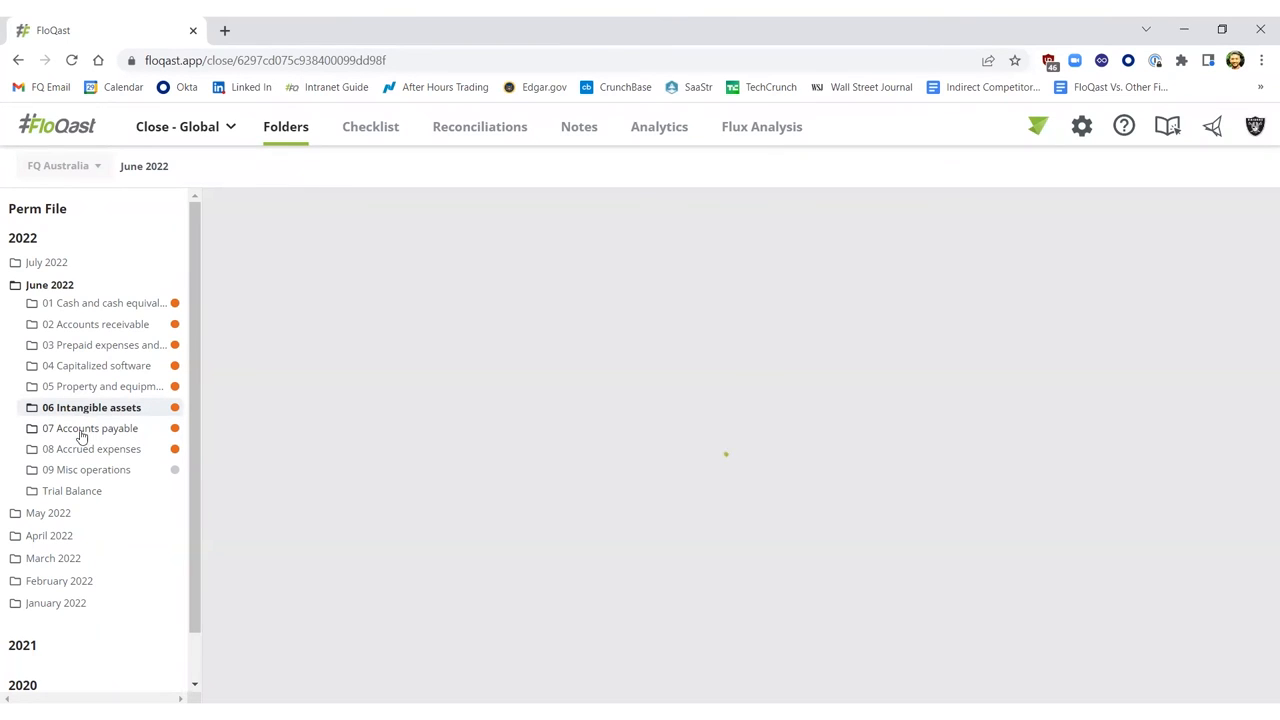
- Select the June 2022 07 Accounts payable folder in the Perm File tree
left_click(90, 428)
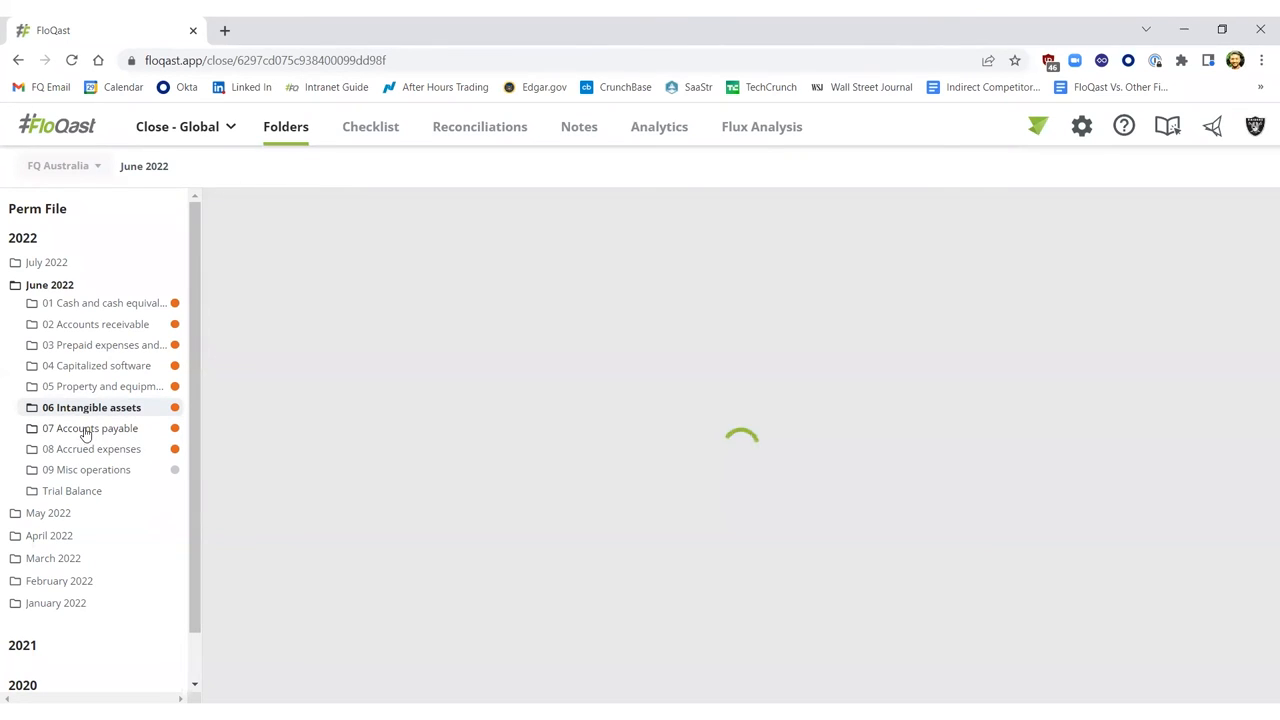
left_click(92, 428)
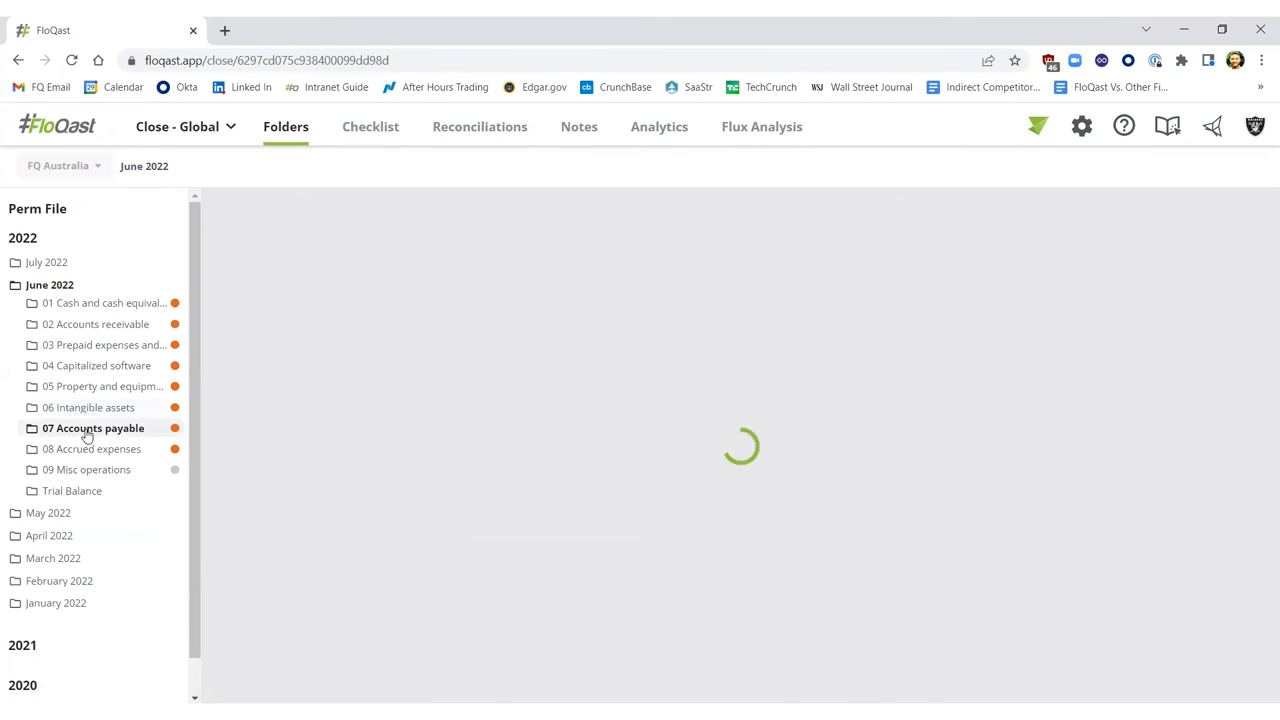
left_click(92, 428)
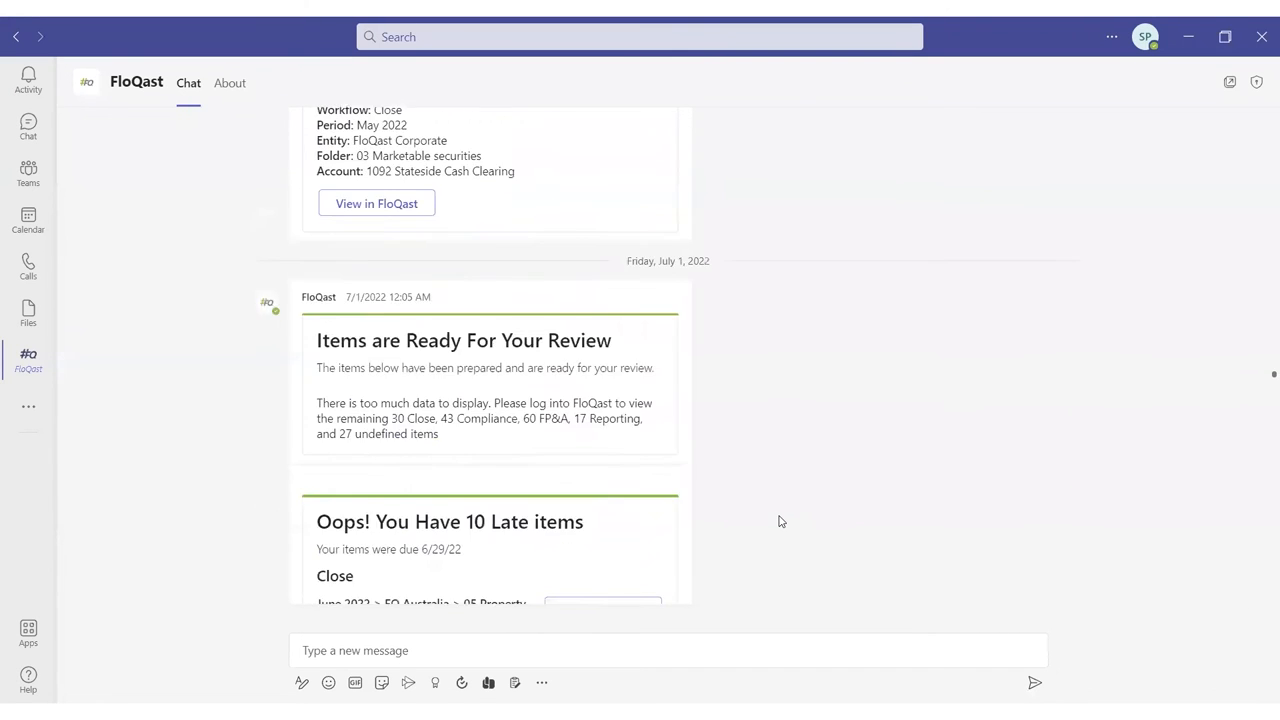
- Scroll the FloQast chat down to the 'Help is on the way!' notifications card
scroll("down", 3)
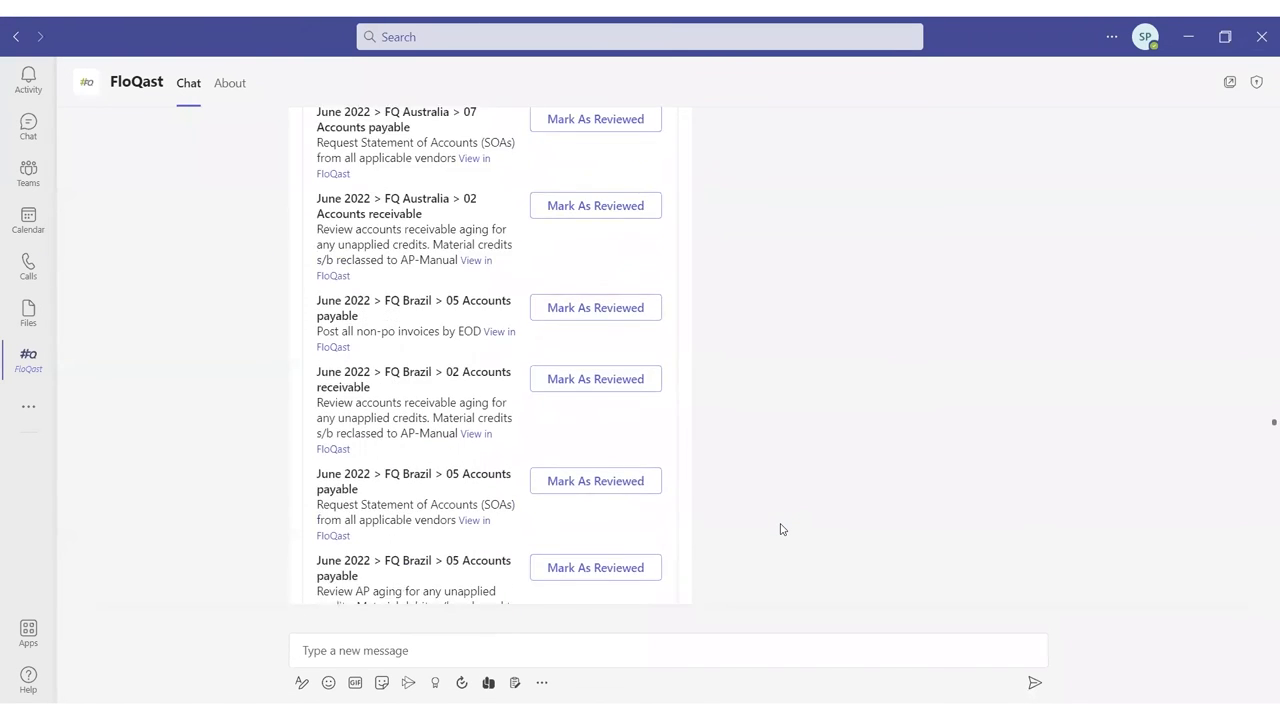
scroll("down", 3)
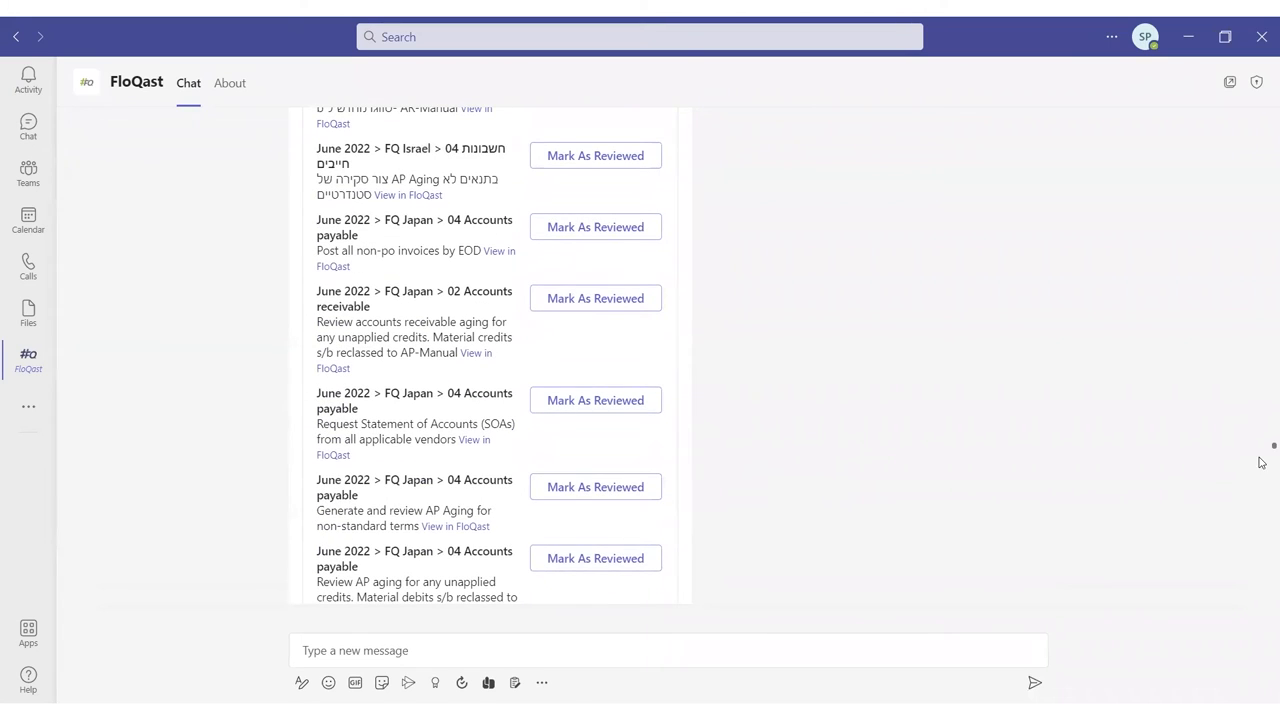
scroll("down", 3)
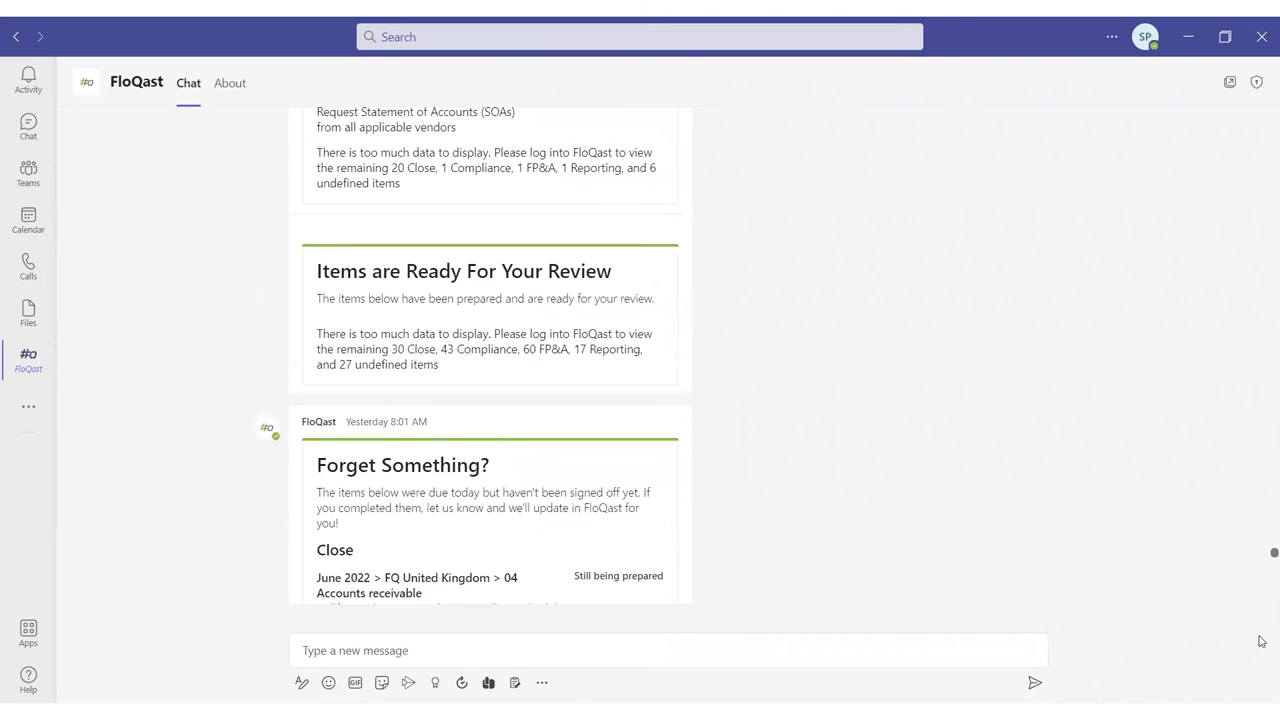
scroll("down", 3)
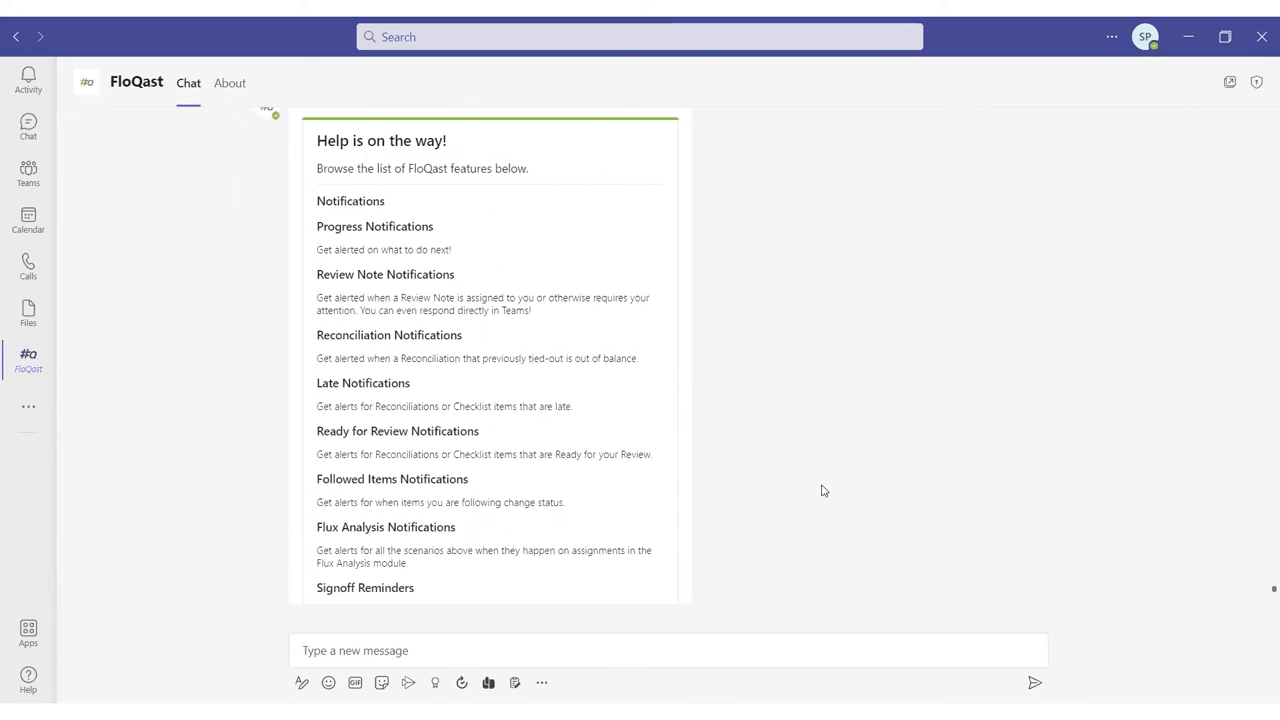
mouse_move(796, 464)
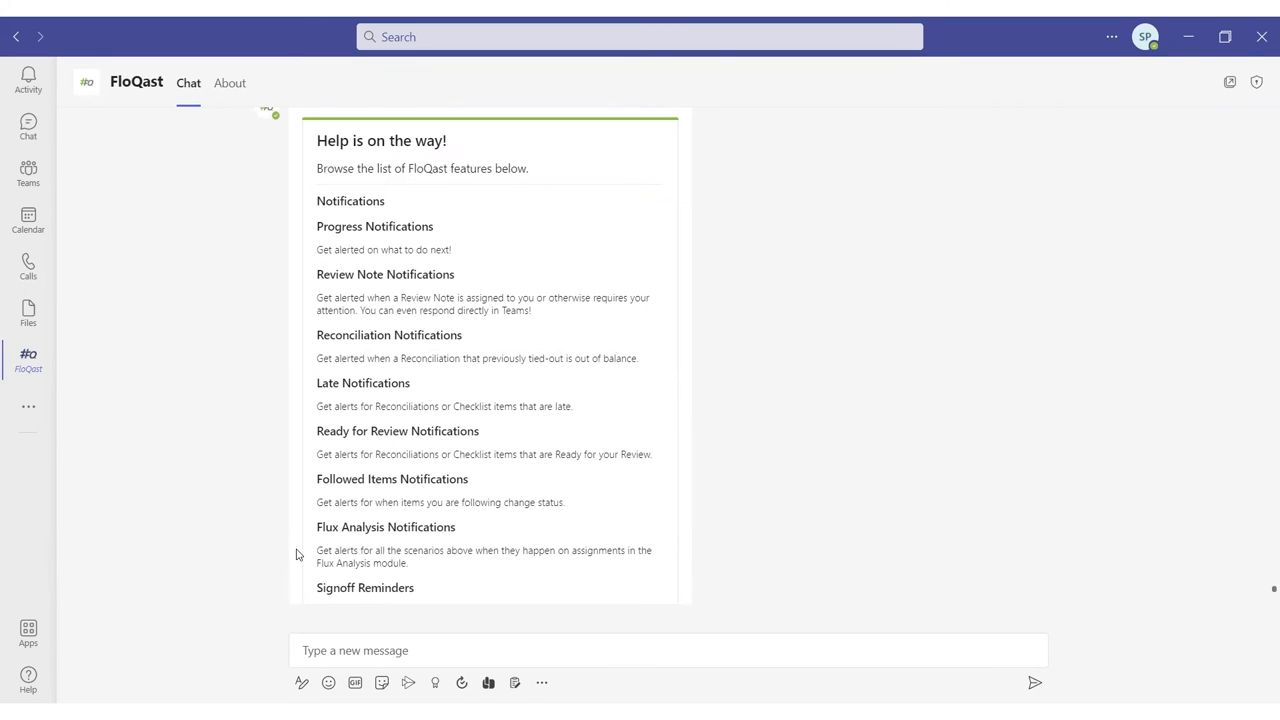
mouse_move(782, 462)
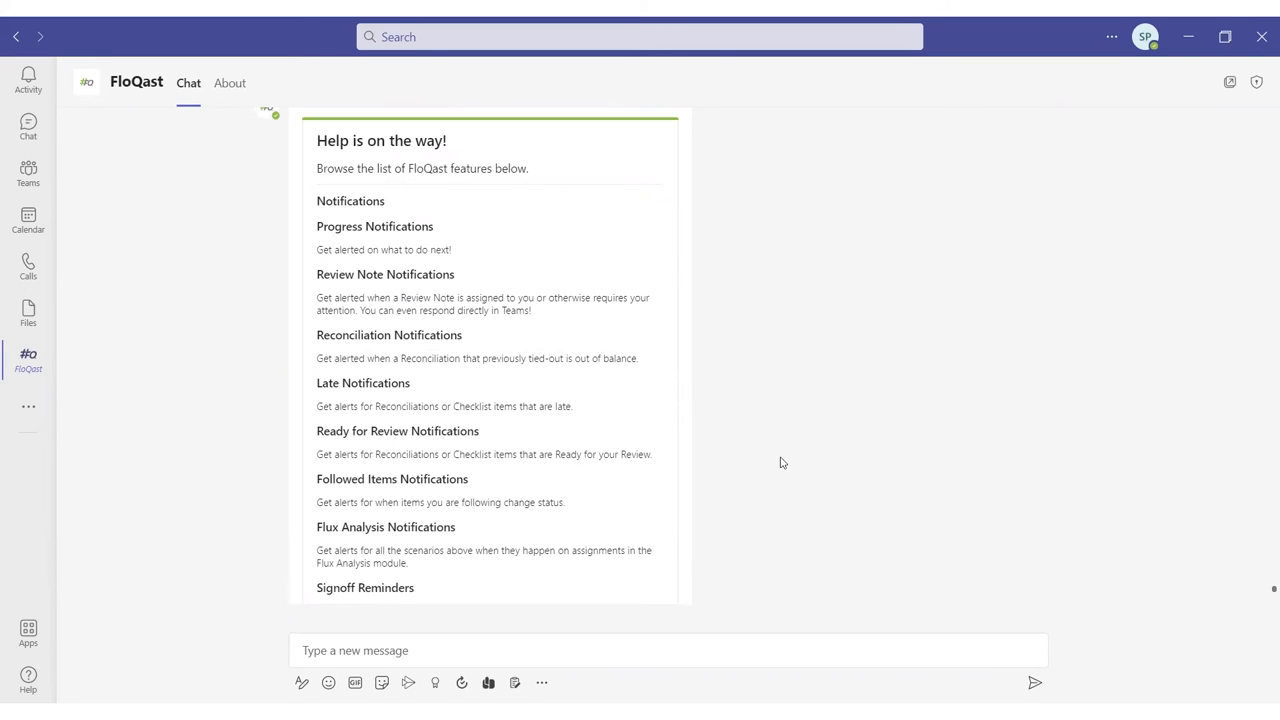
- Scroll the help card to its Commands section listing CONNECT, DISCONNECT, TODAY
scroll("down", 3)
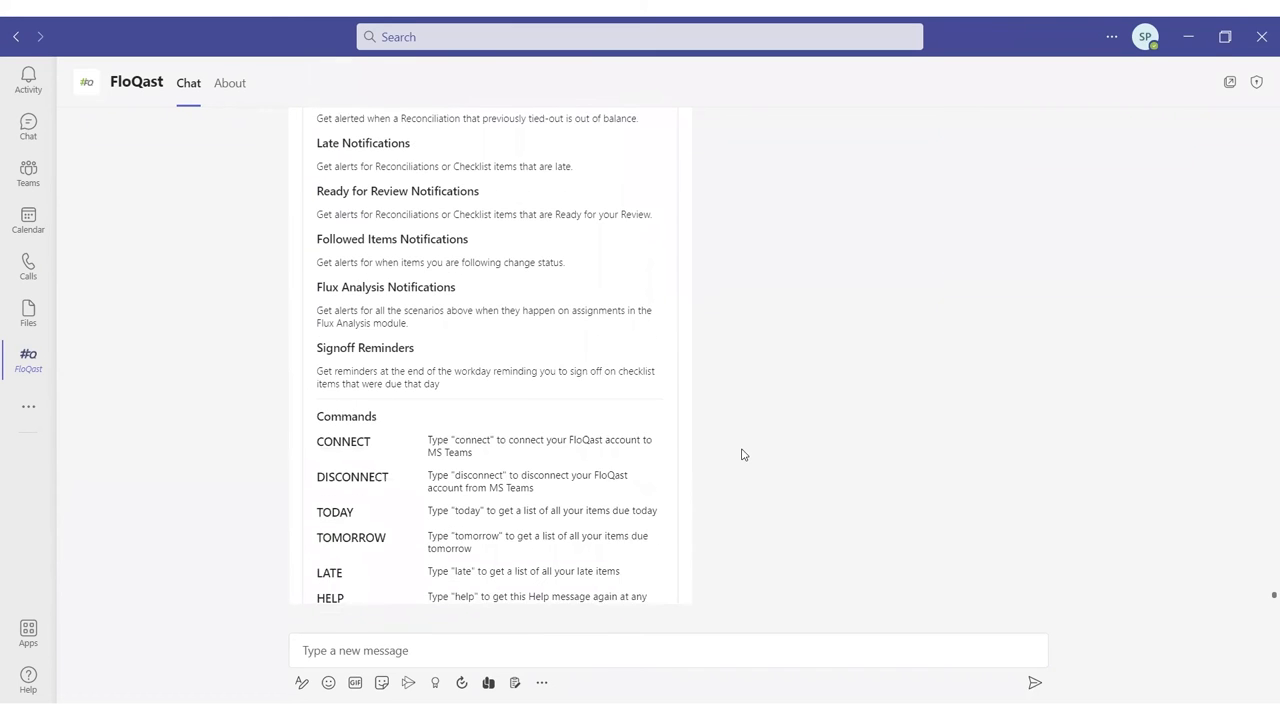
- Scroll to the help card's end showing the HELP command and Feedback note
scroll("down", 3)
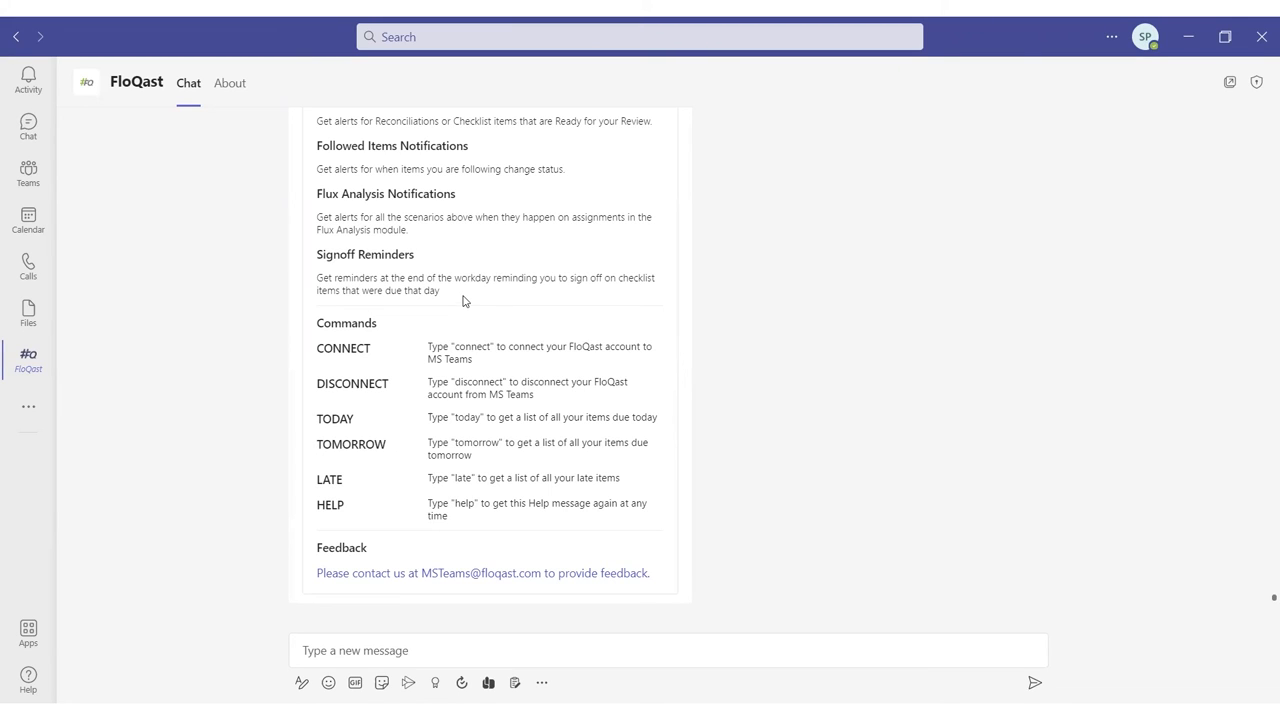
mouse_move(760, 388)
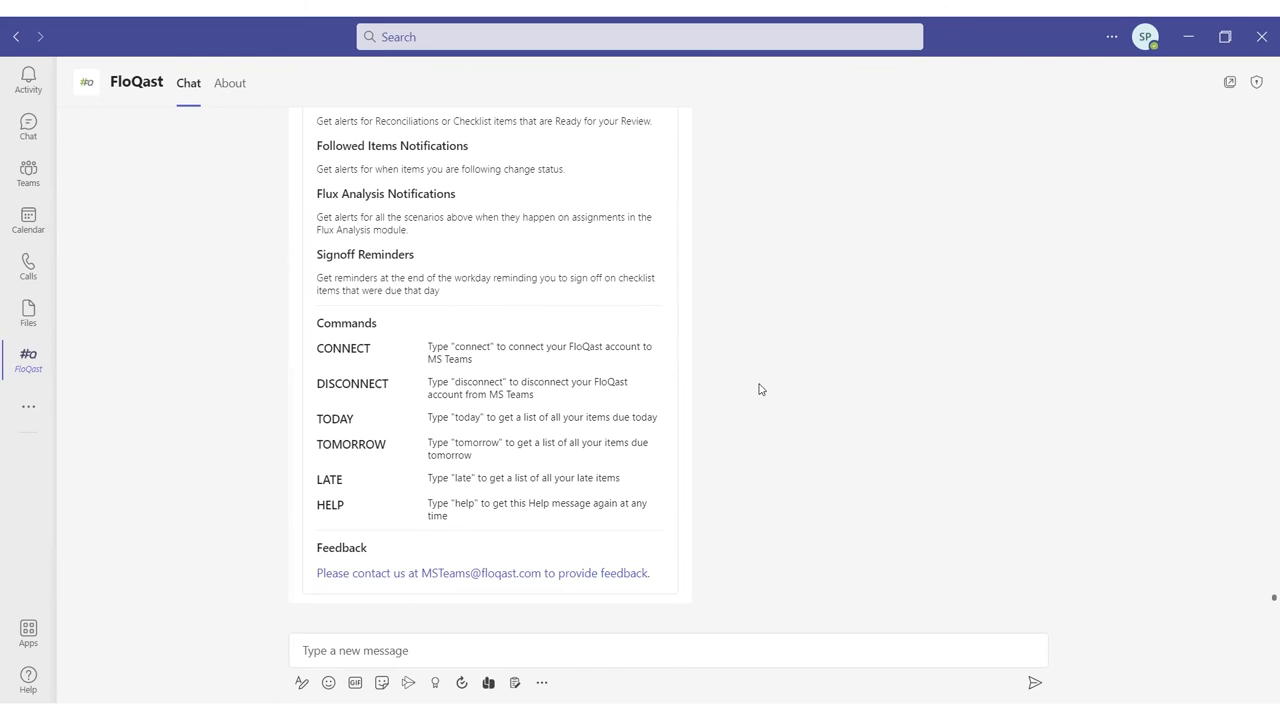
mouse_move(776, 392)
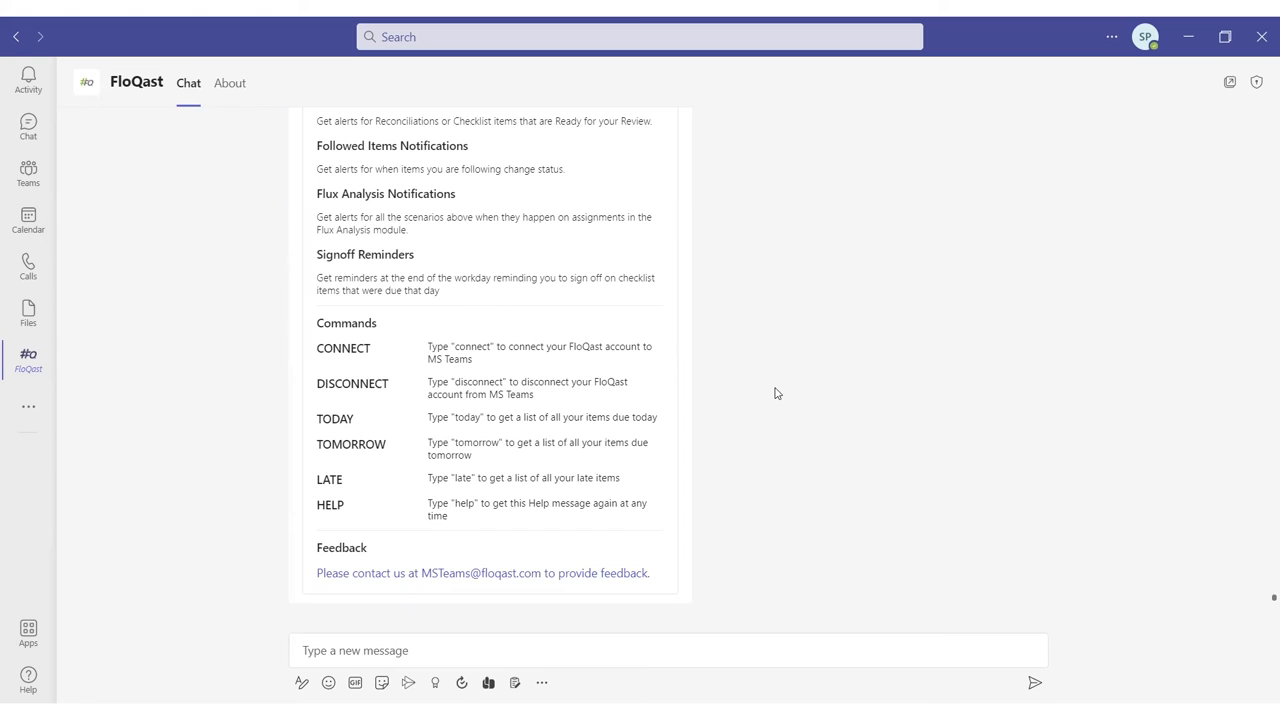
mouse_move(348, 304)
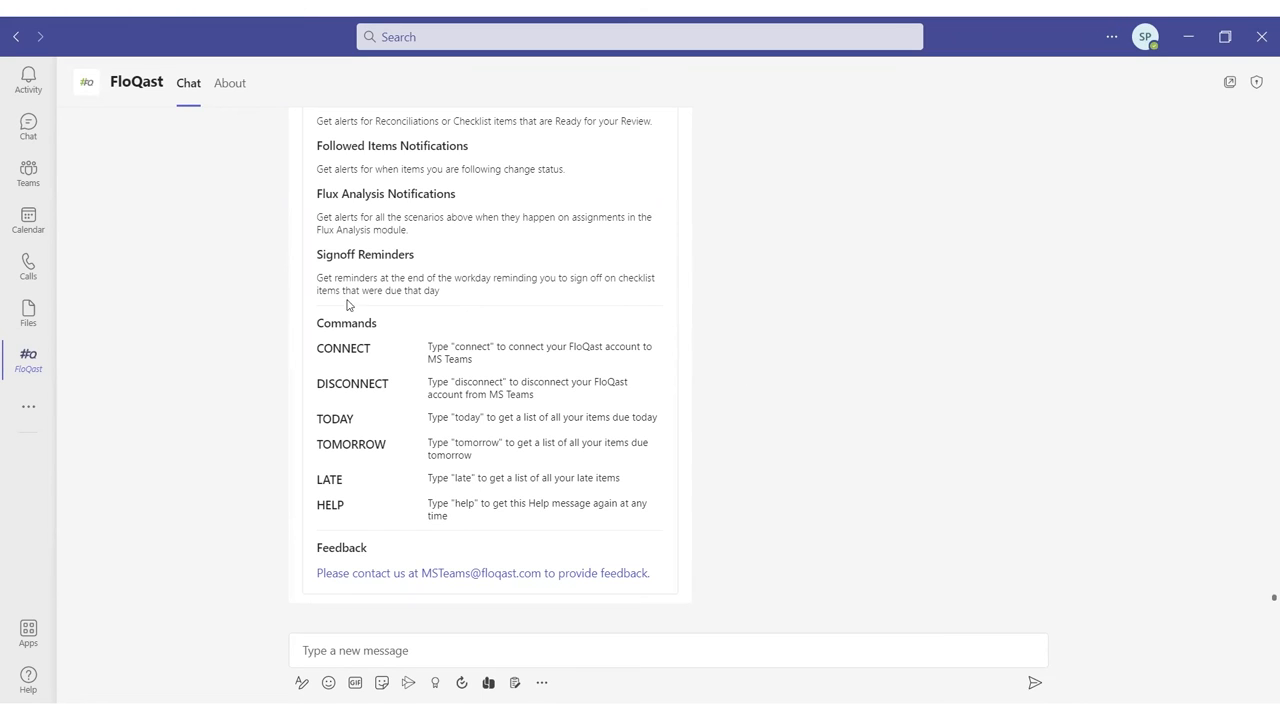
mouse_move(278, 448)
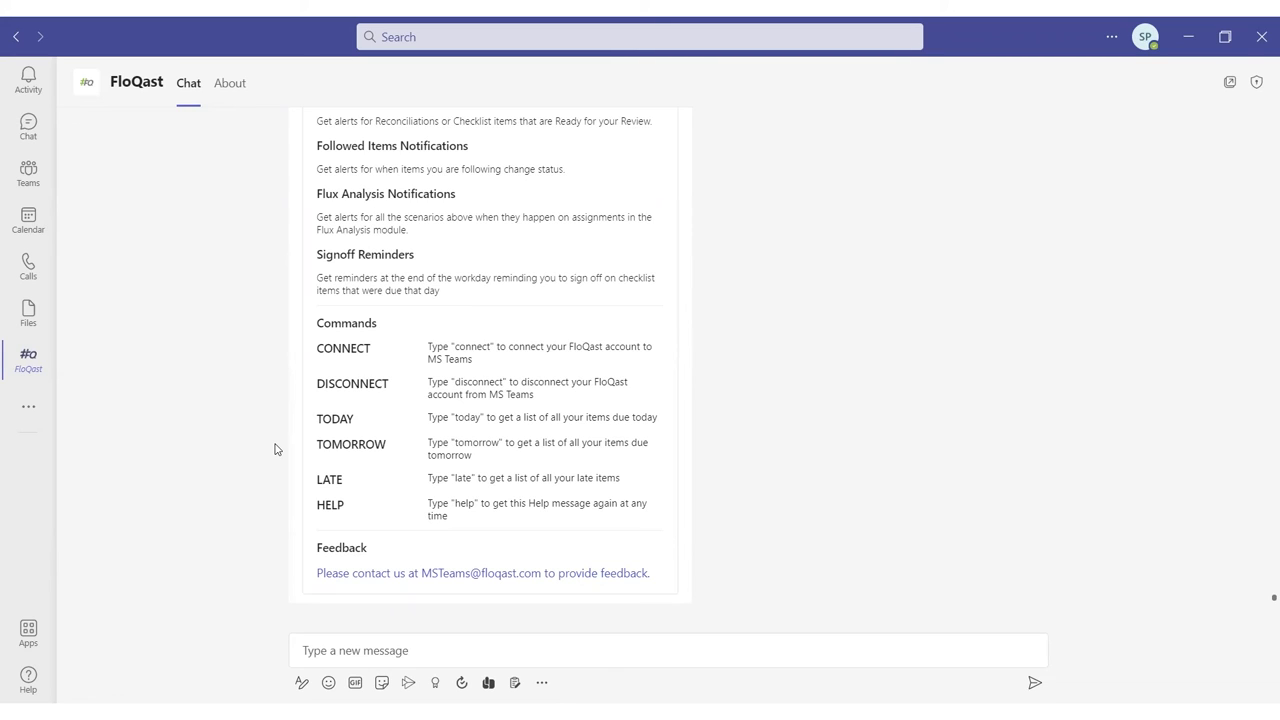
mouse_move(388, 384)
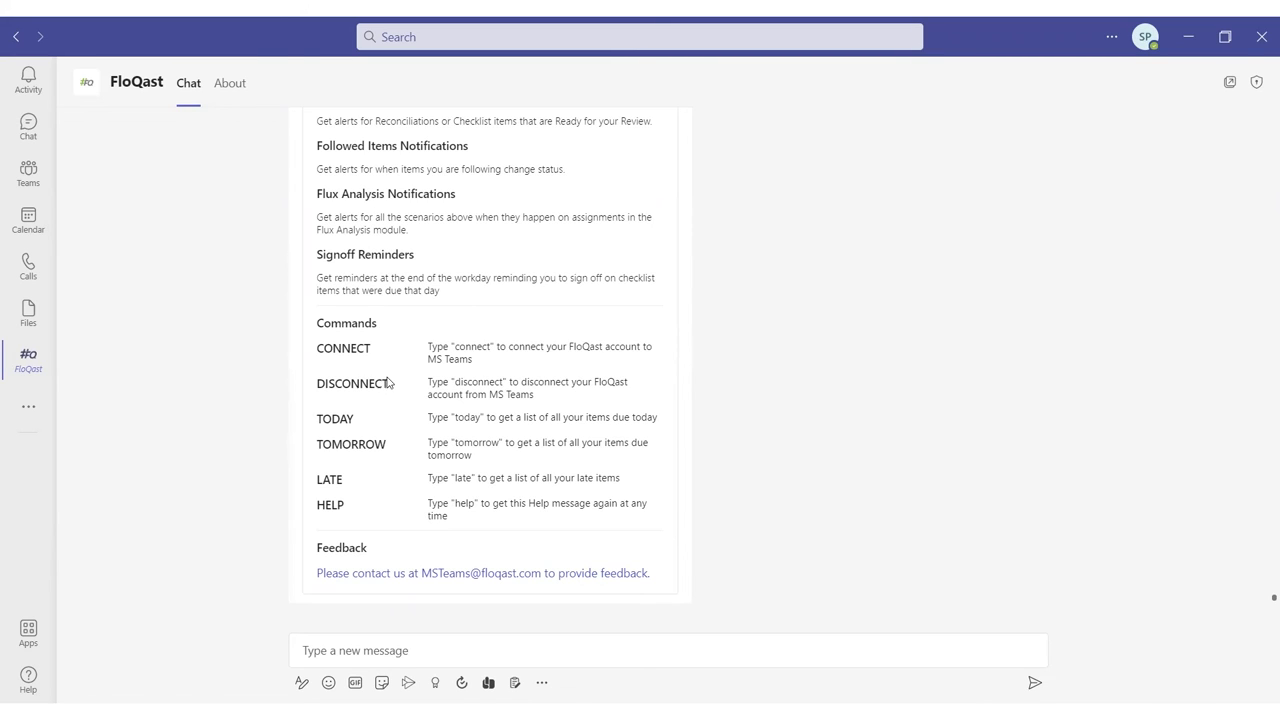
mouse_move(364, 422)
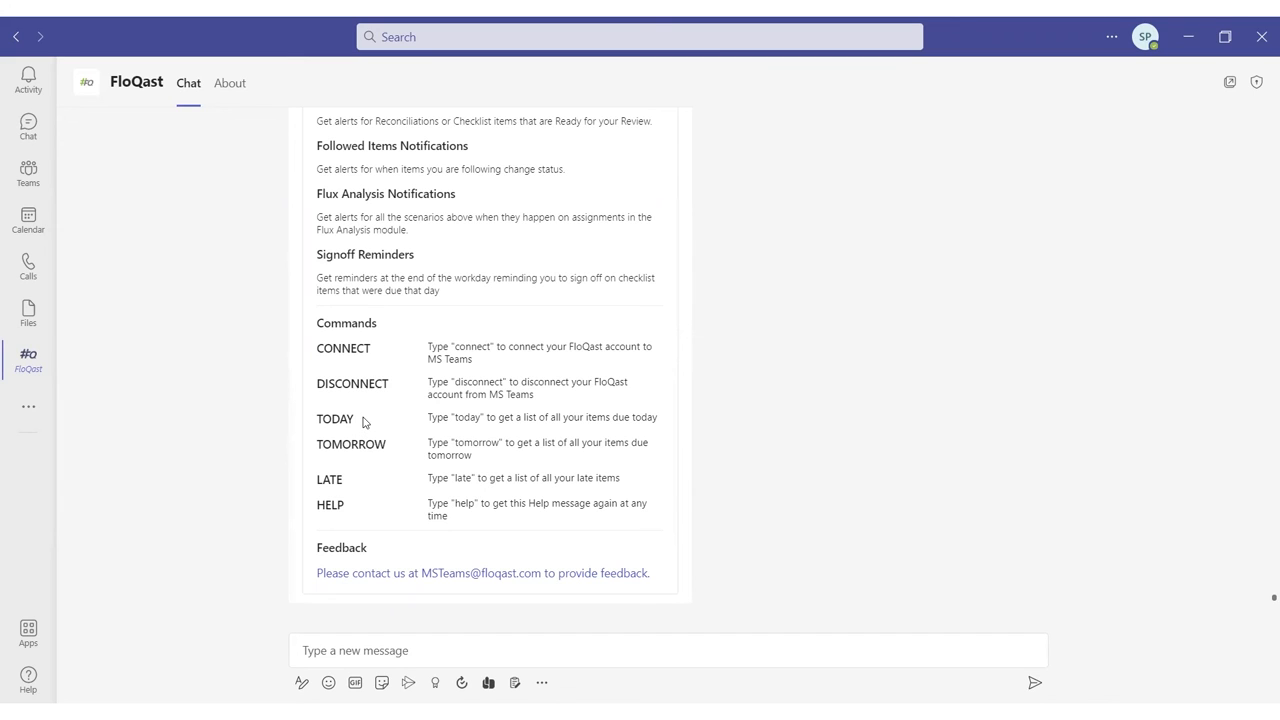
mouse_move(368, 458)
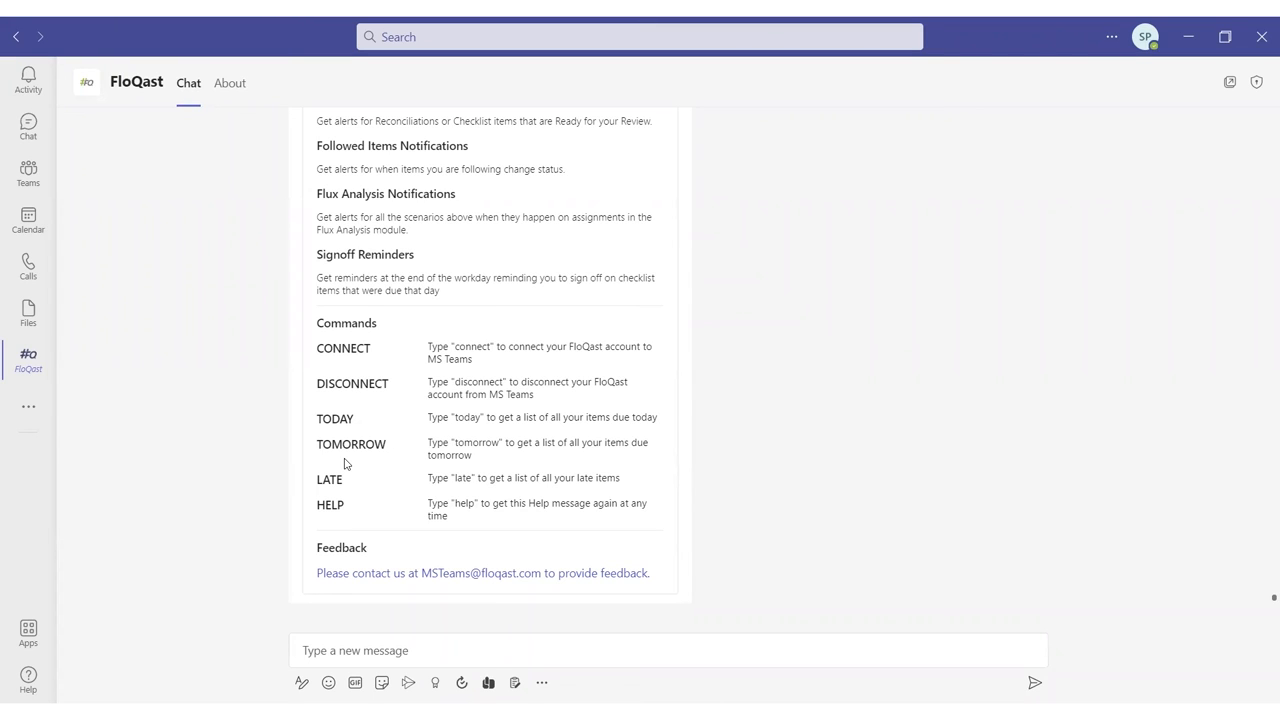
mouse_move(880, 192)
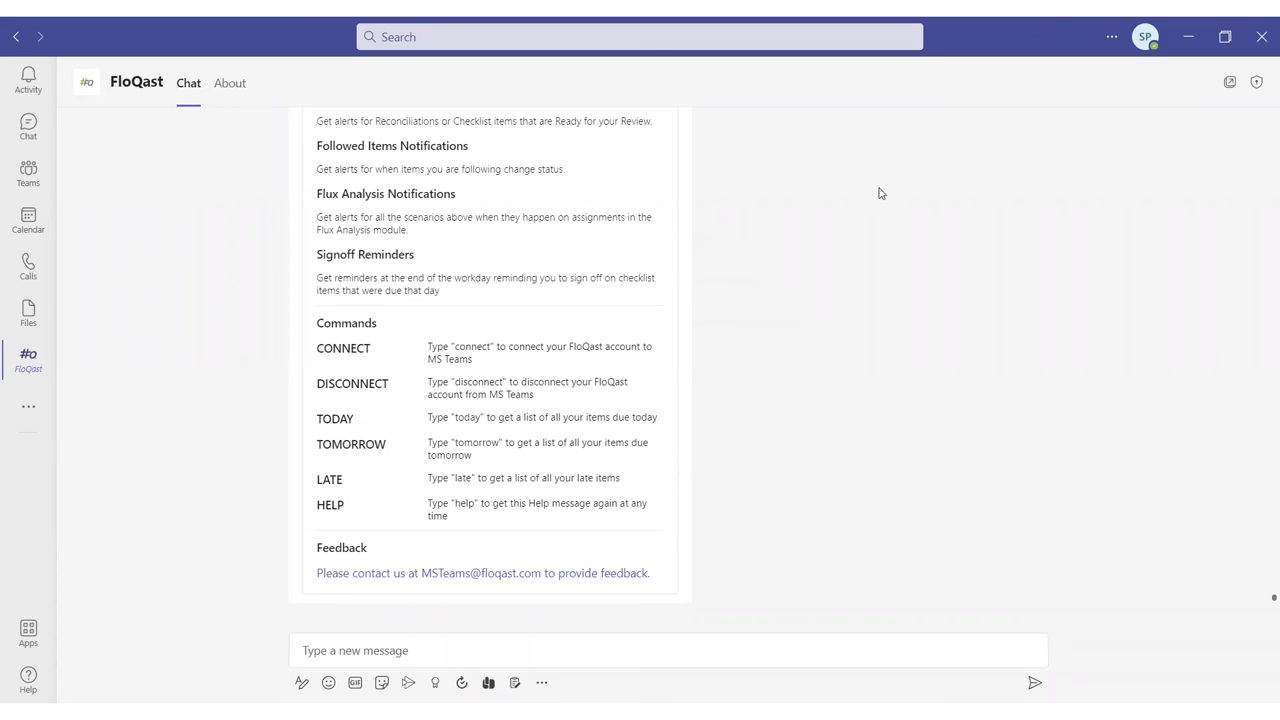